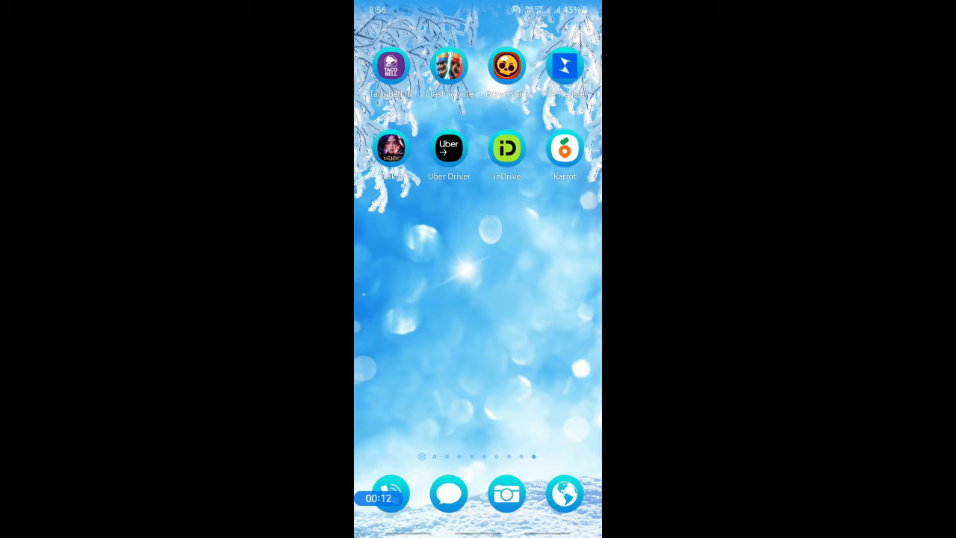
Step: Launch Karrot and browse the Civic Center home feed of nearby listings
click(564, 147)
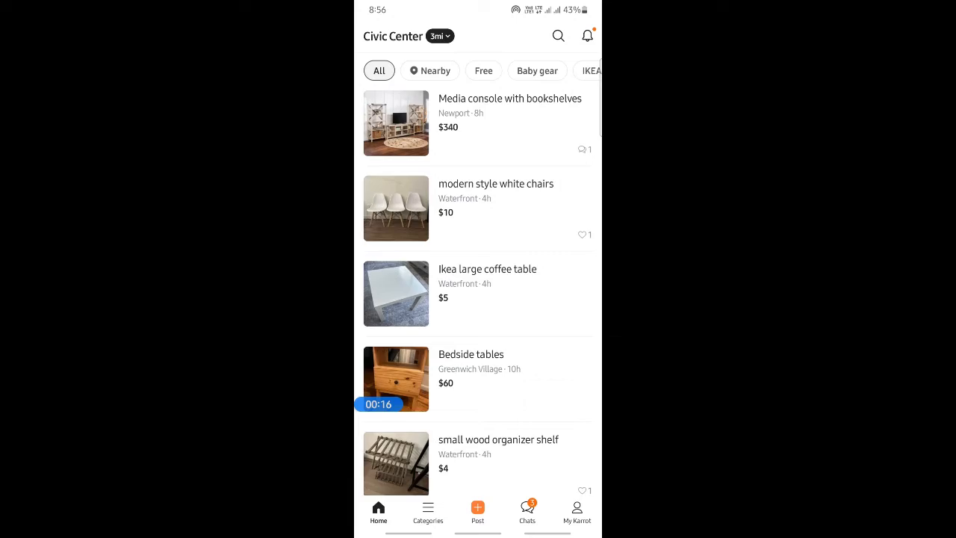
scroll(down, 3)
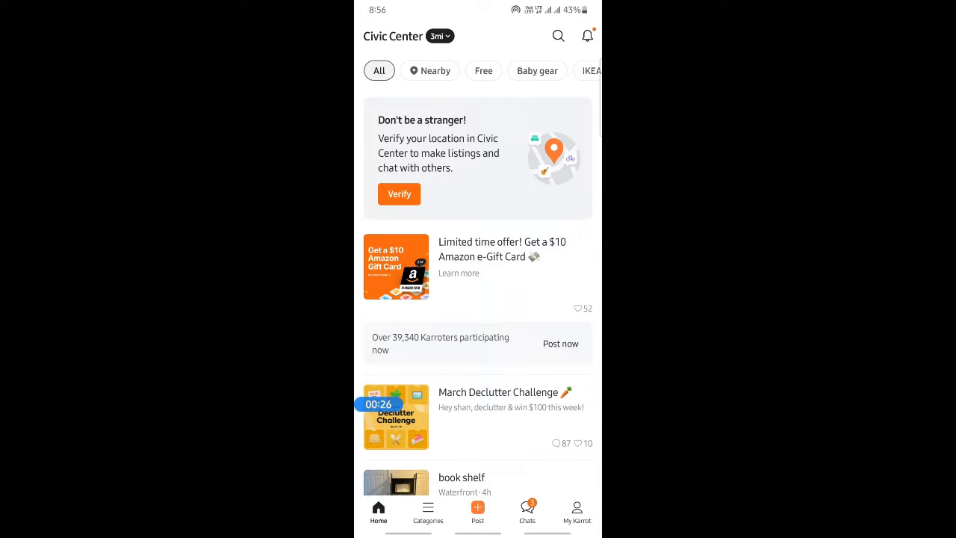
scroll(down, 3)
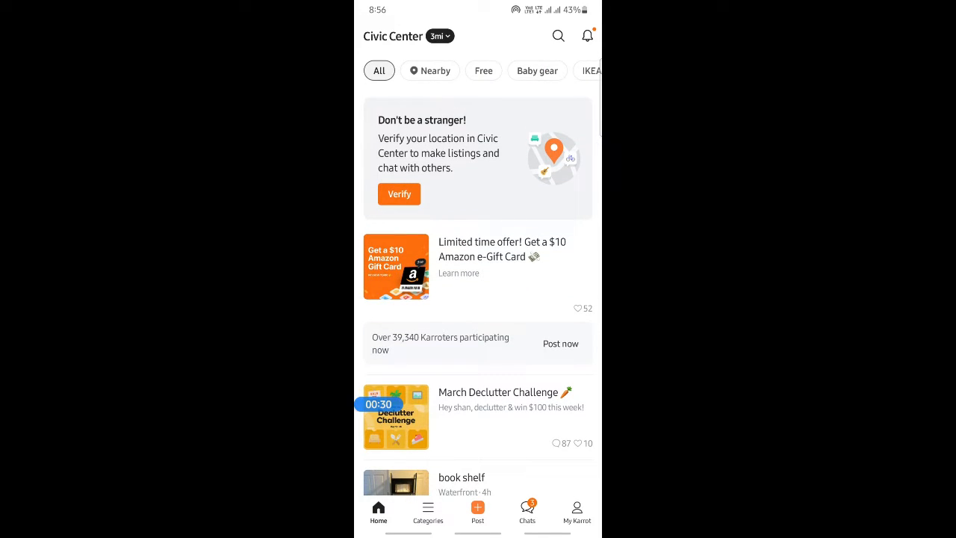
Step: Search 'dresser' and open the $175 Chest dresser listing from Manhattanville
click(558, 35)
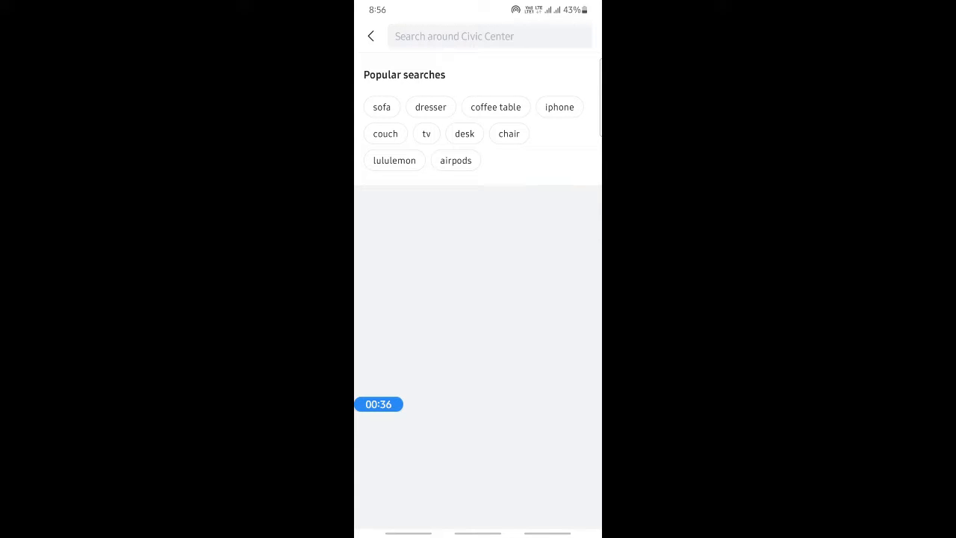
click(430, 107)
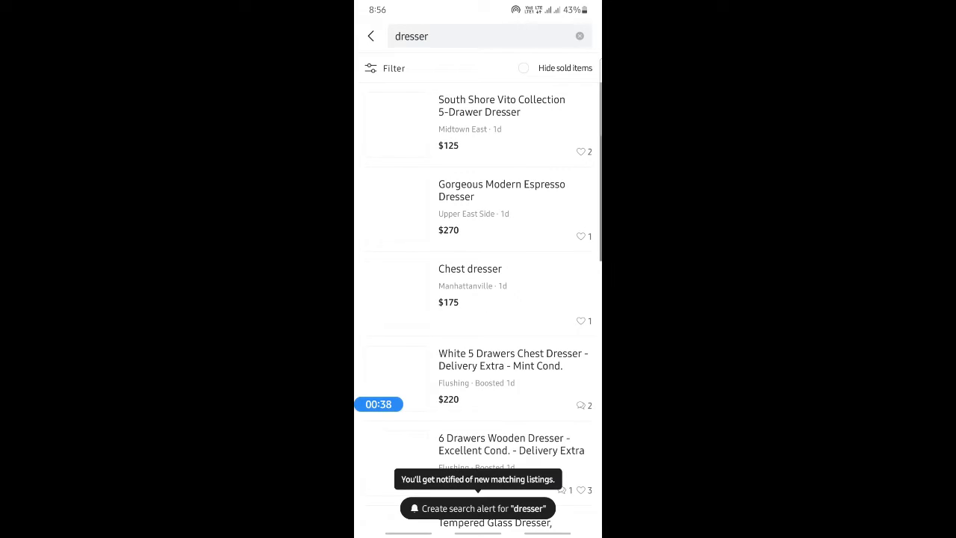
scroll(up, 3)
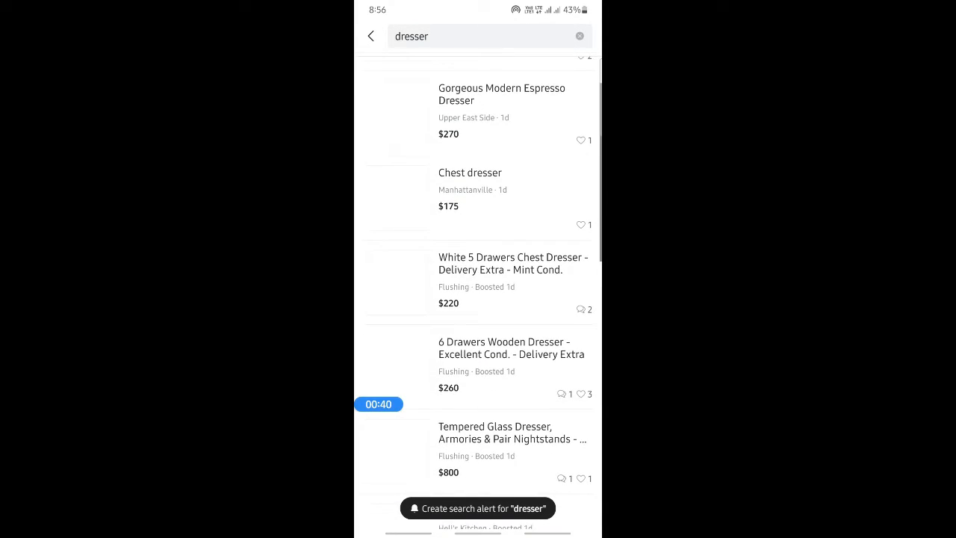
scroll(down, 3)
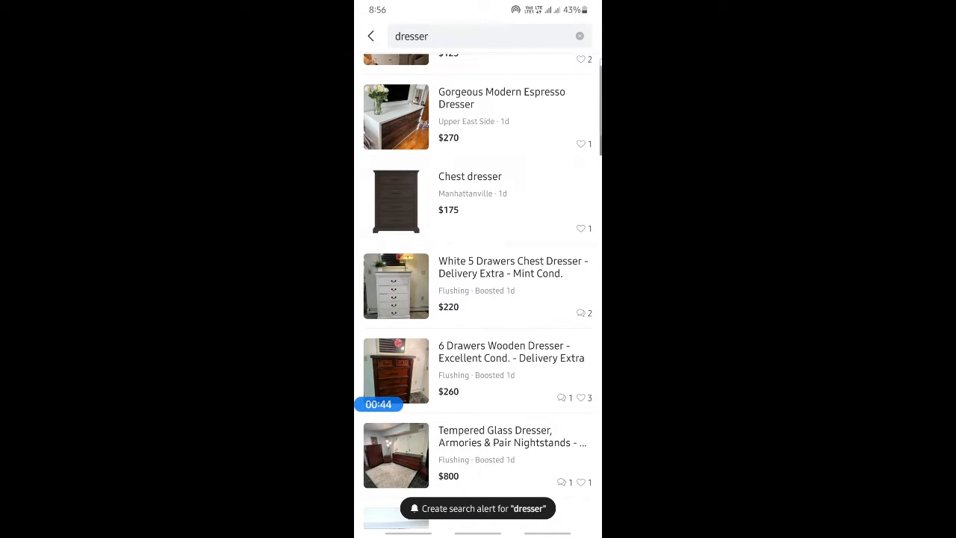
click(470, 193)
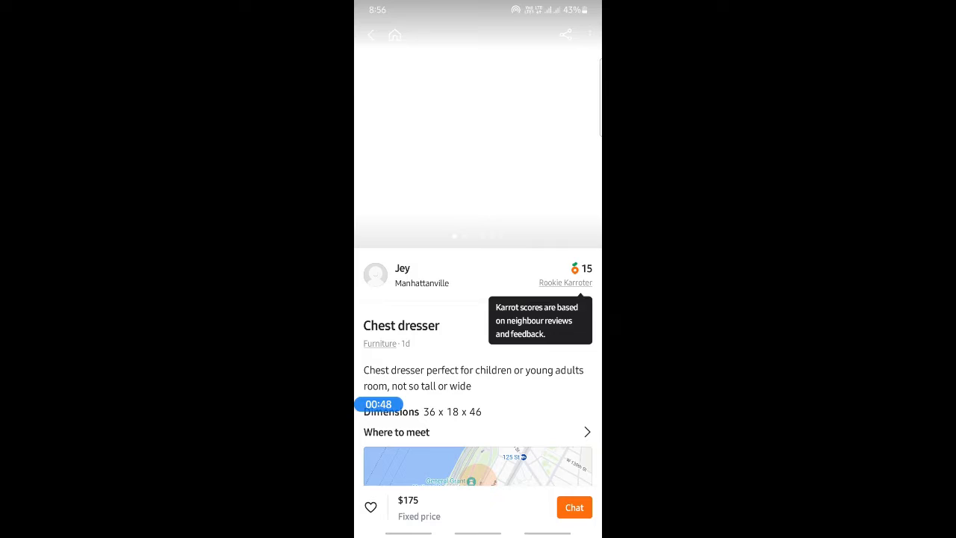
Step: Review the Chest dresser's details, meeting area and the seller's other items
scroll(down, 3)
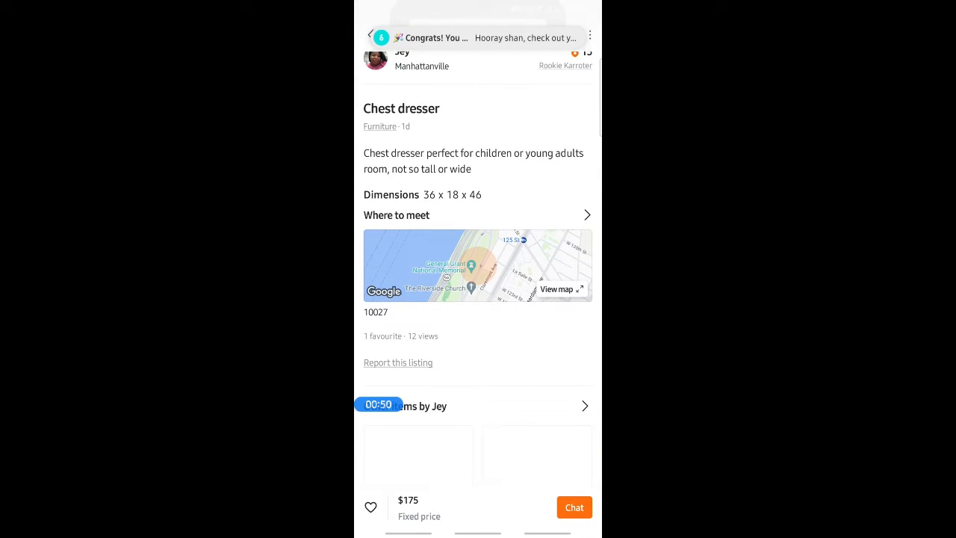
scroll(down, 3)
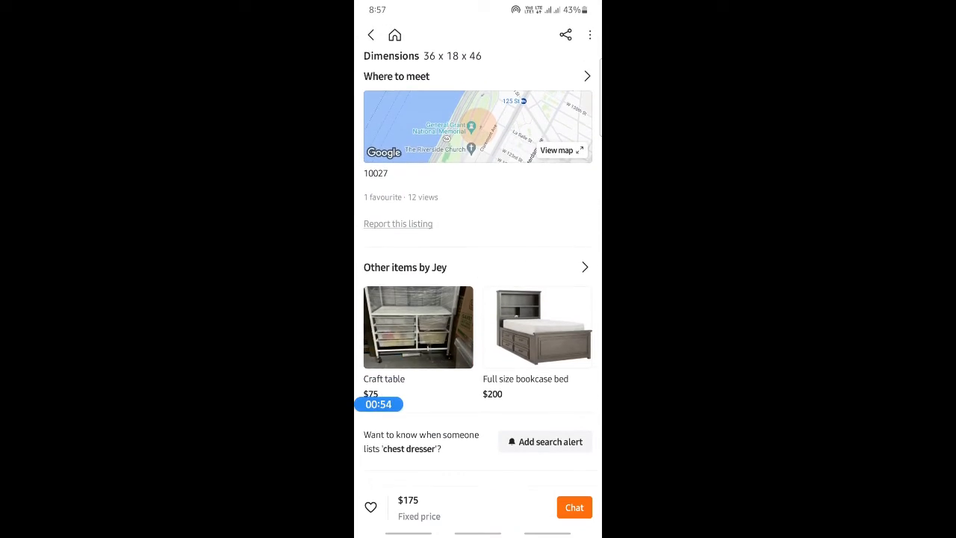
scroll(down, 3)
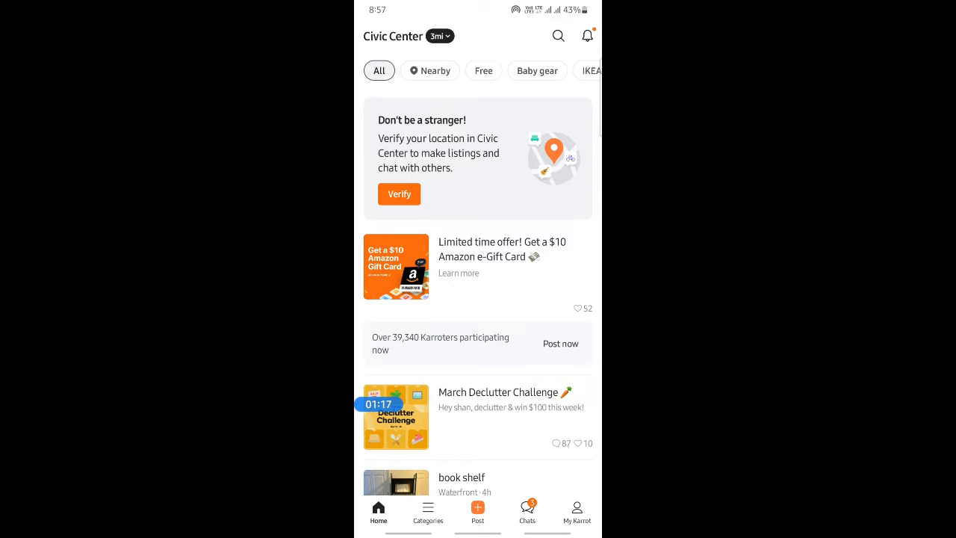
click(477, 511)
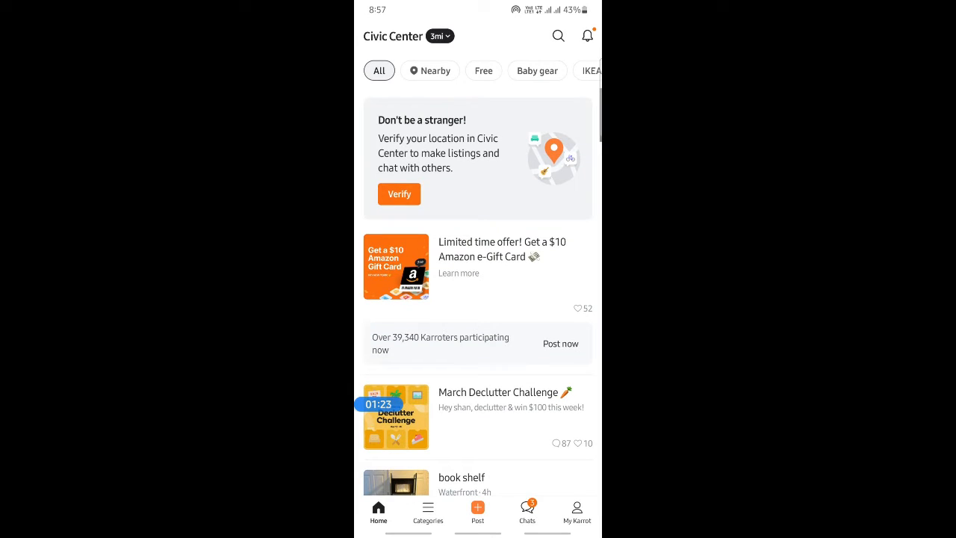
click(477, 511)
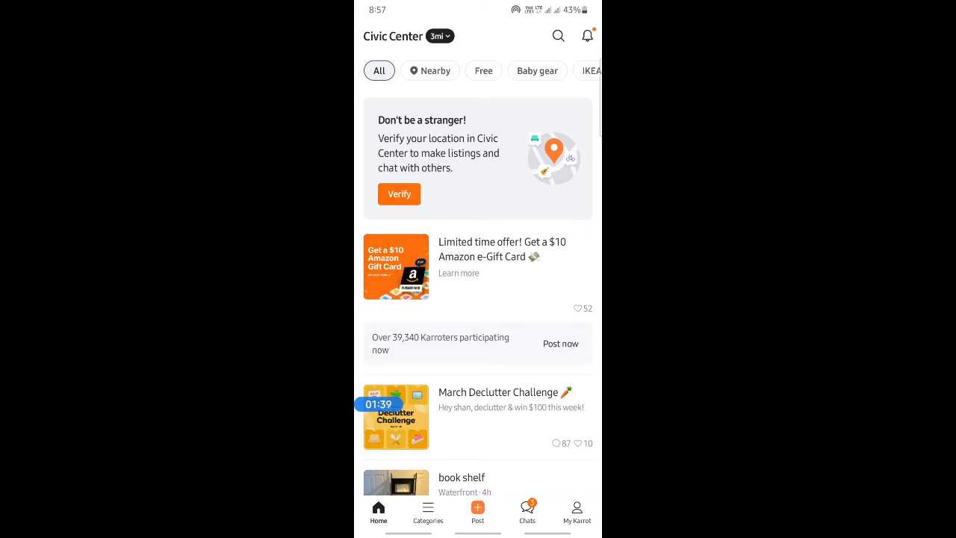
click(576, 511)
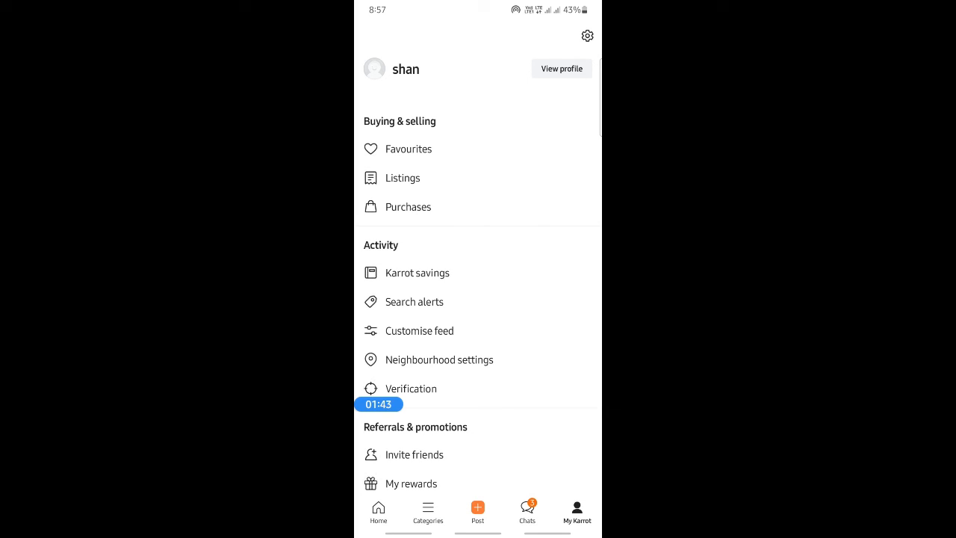
click(378, 511)
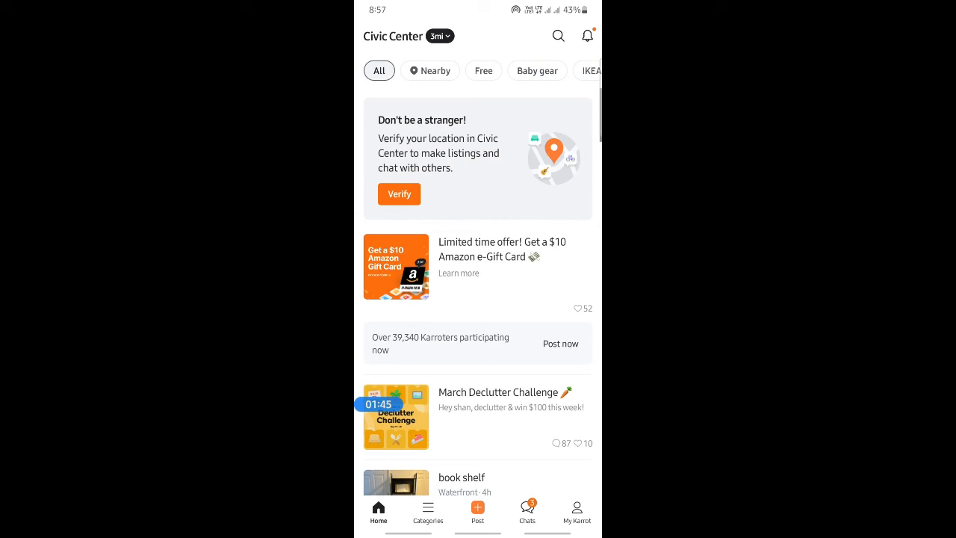